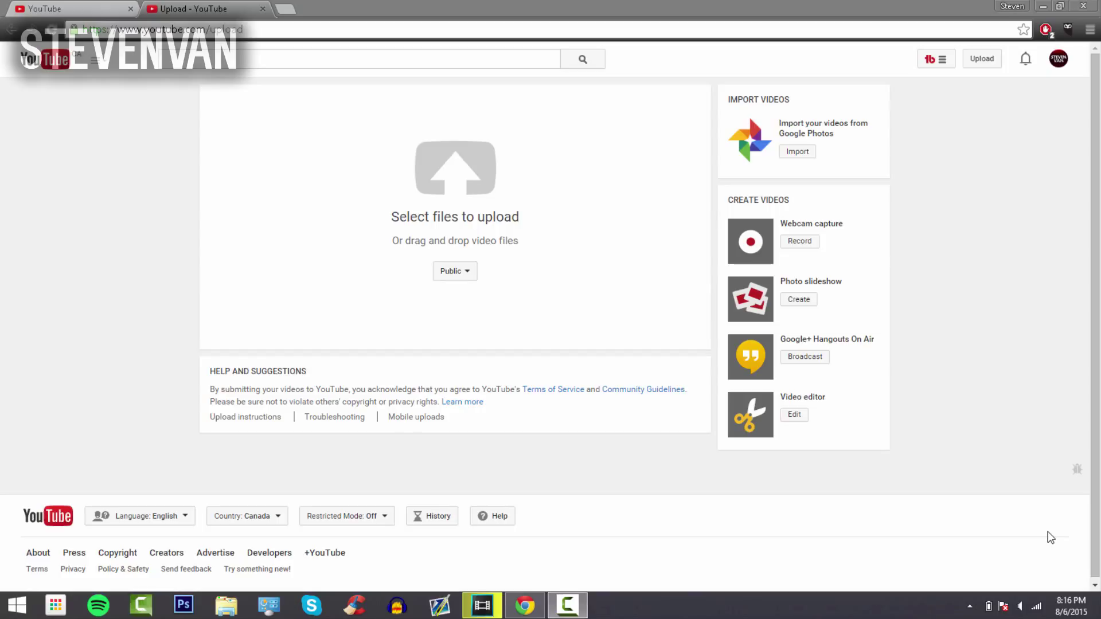
mouse_move(512, 274)
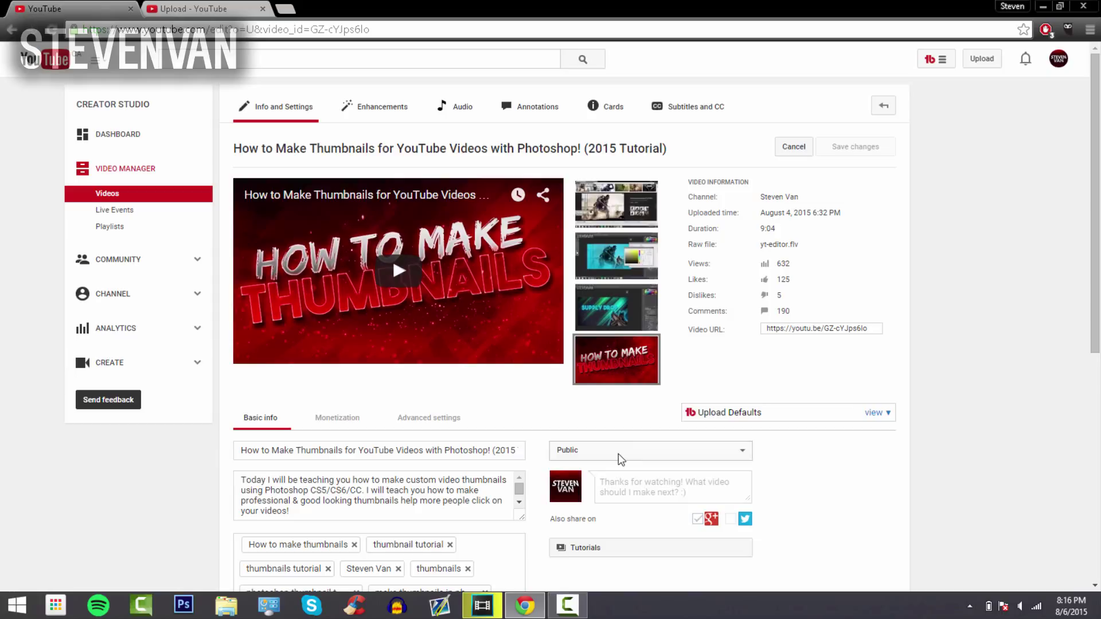
Step: Return to the Upload page and select a new video file to upload
left_click(646, 449)
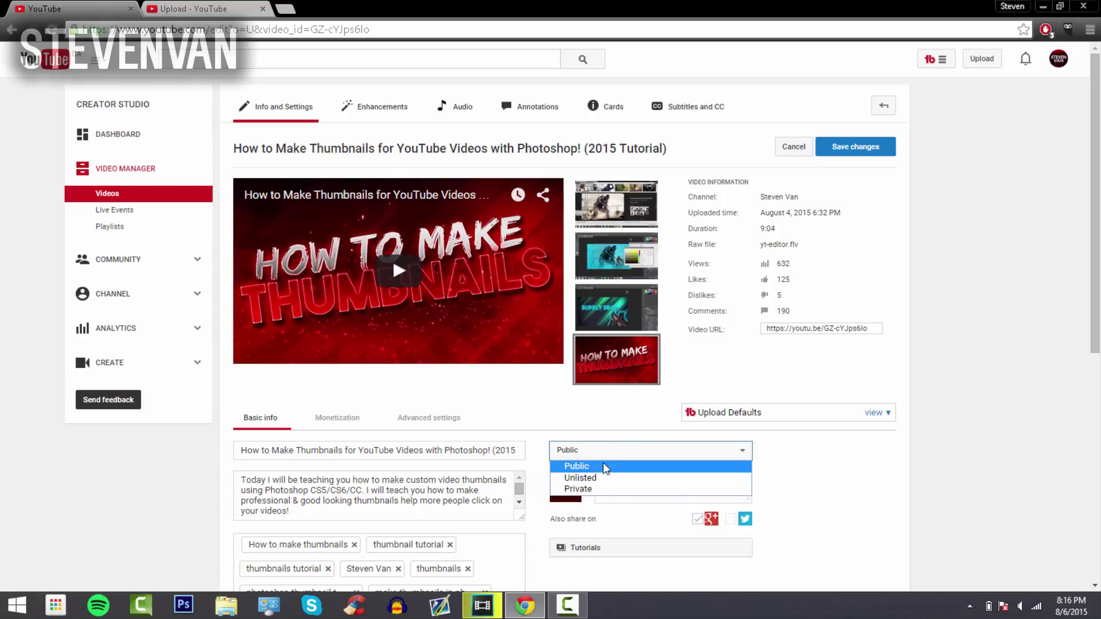
mouse_move(599, 477)
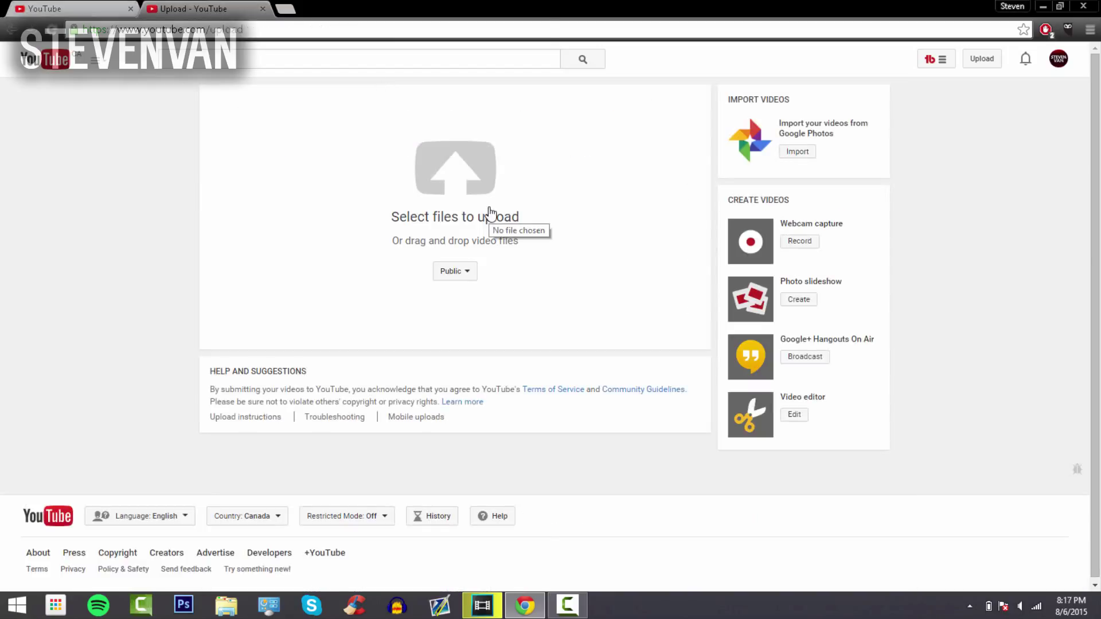
left_click(454, 168)
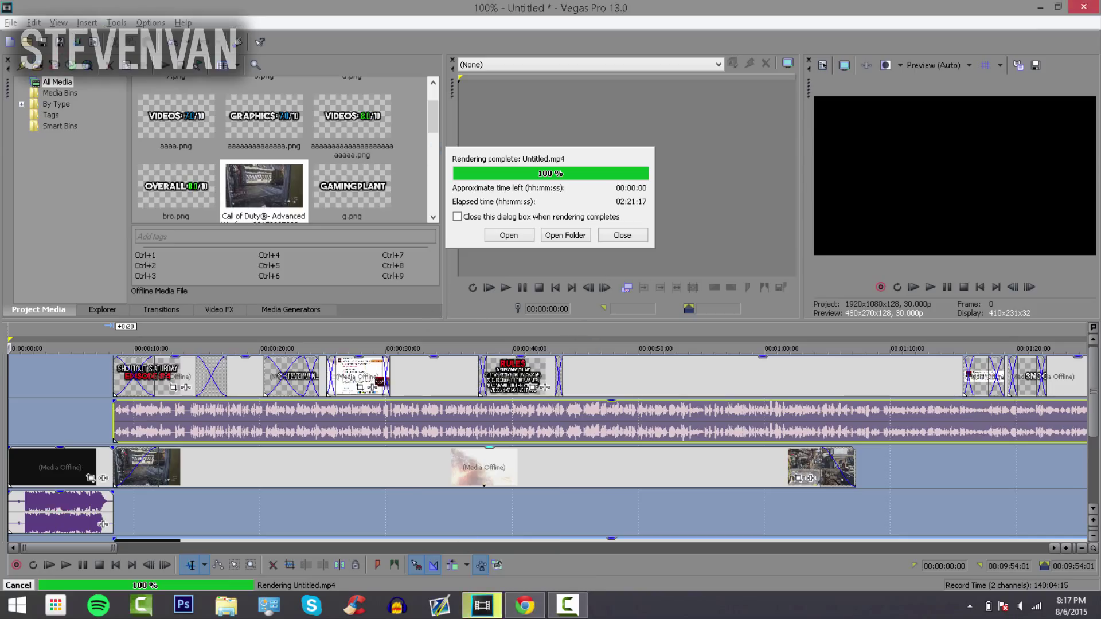
Step: Set privacy to Scheduled for Aug 8, 2015, 12:00 PM, (GMT-0400) Toronto time
left_click(771, 179)
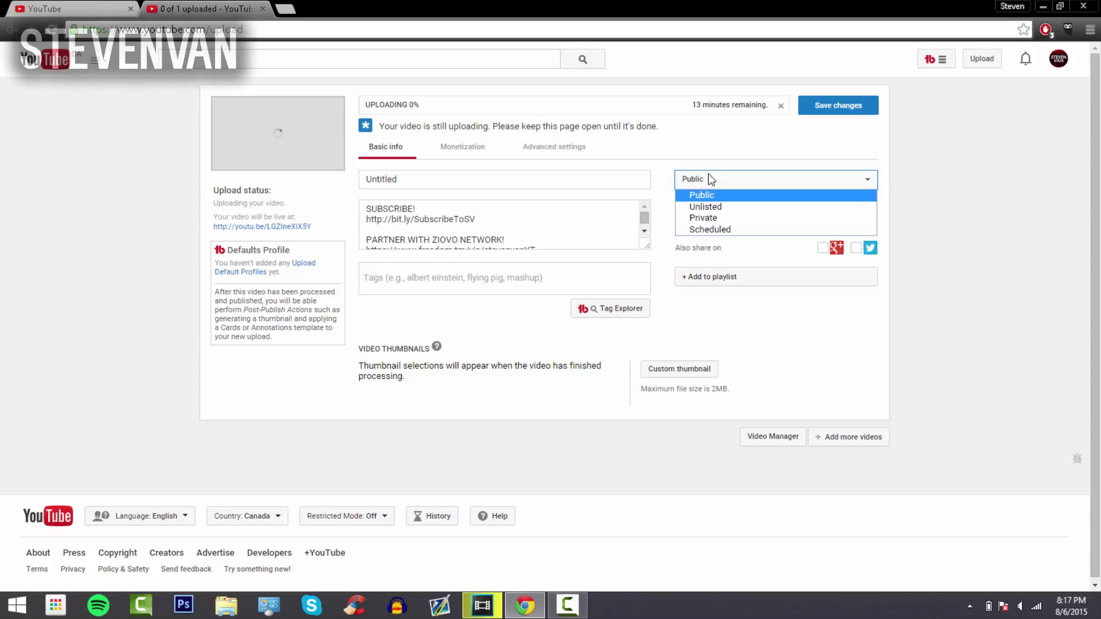
left_click(709, 230)
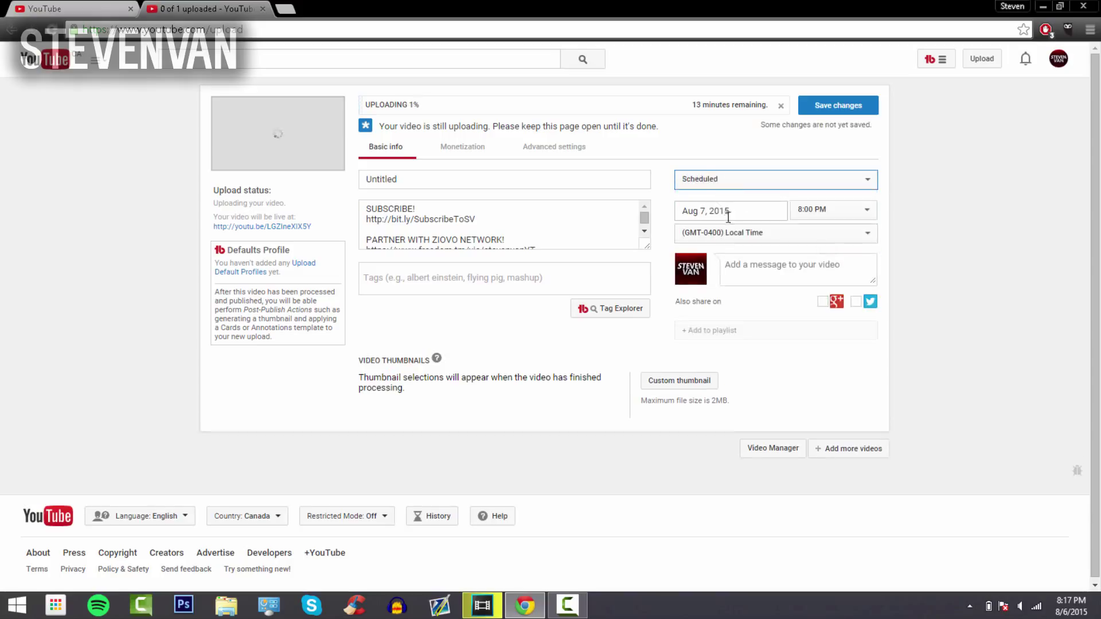
left_click(731, 211)
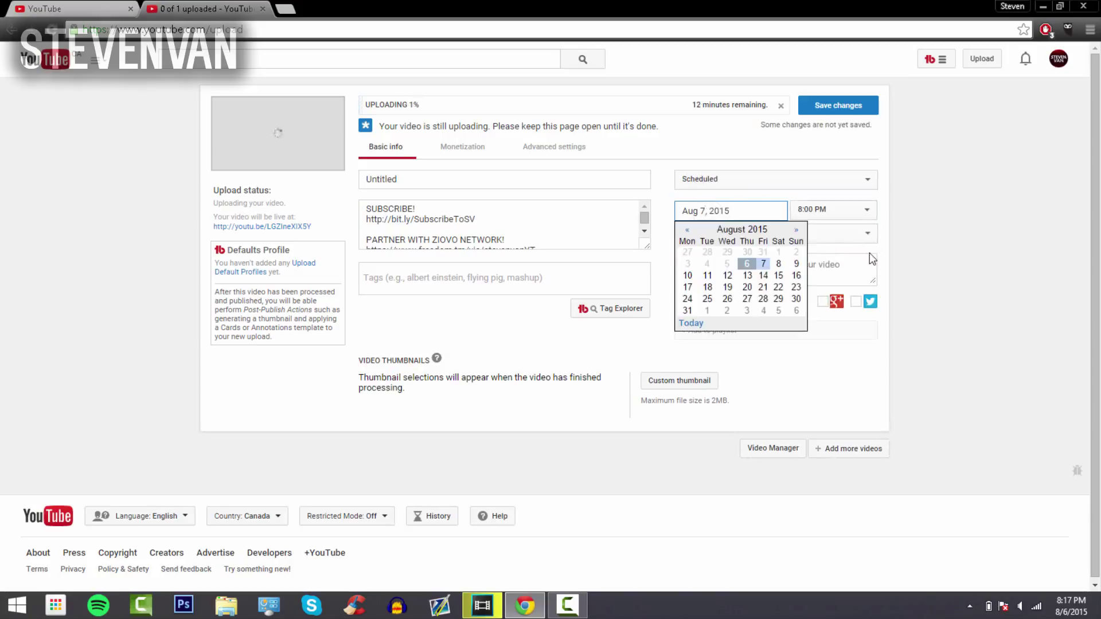
left_click(775, 233)
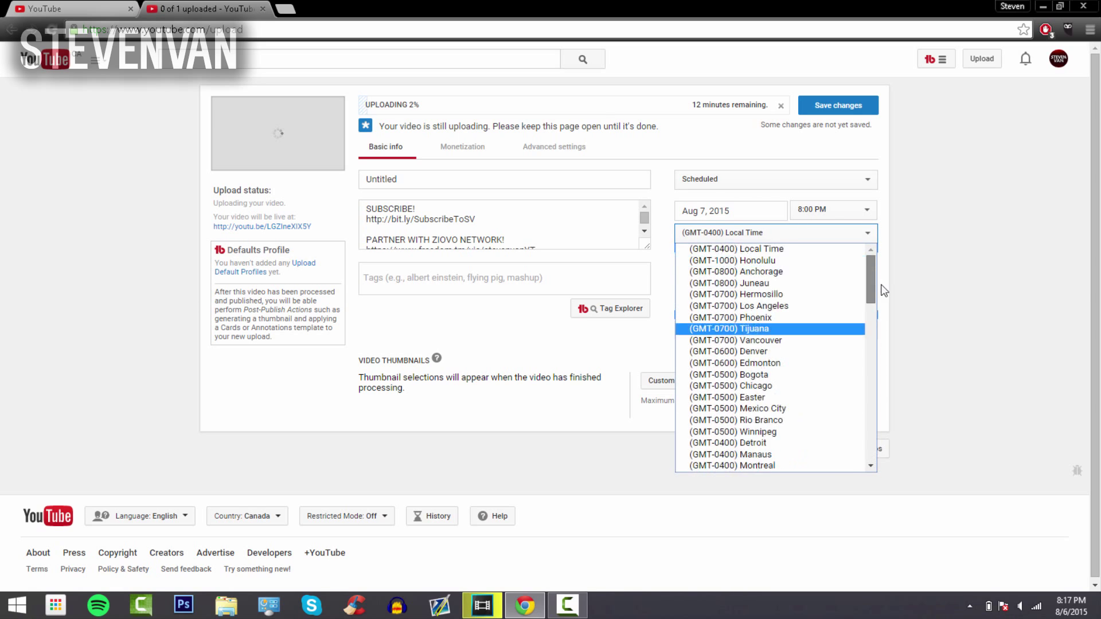
scroll("down", 3)
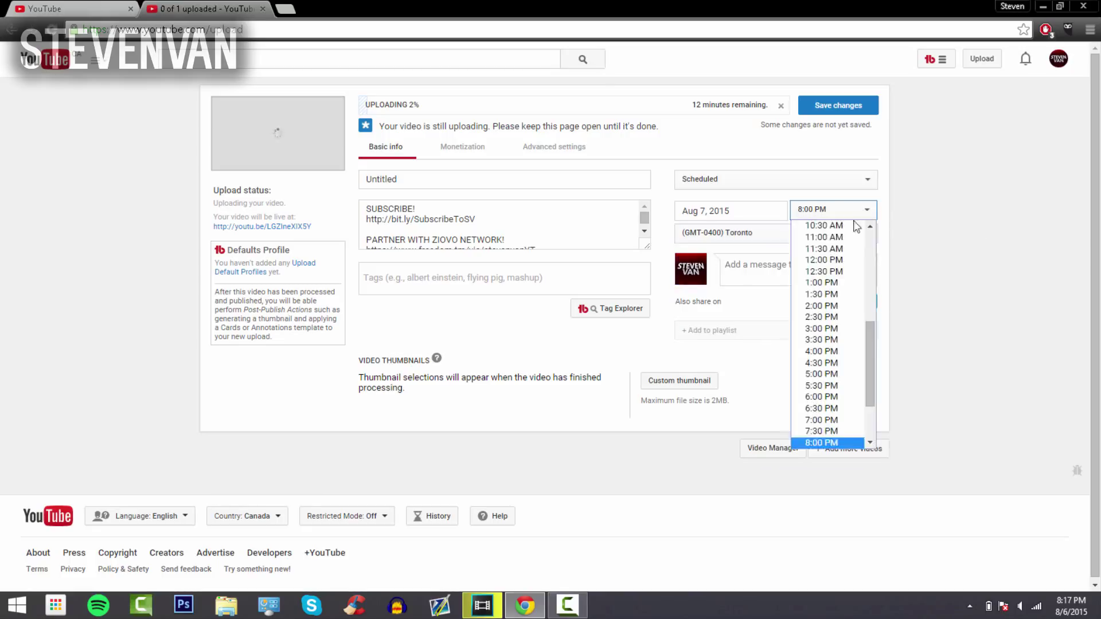
left_click(823, 260)
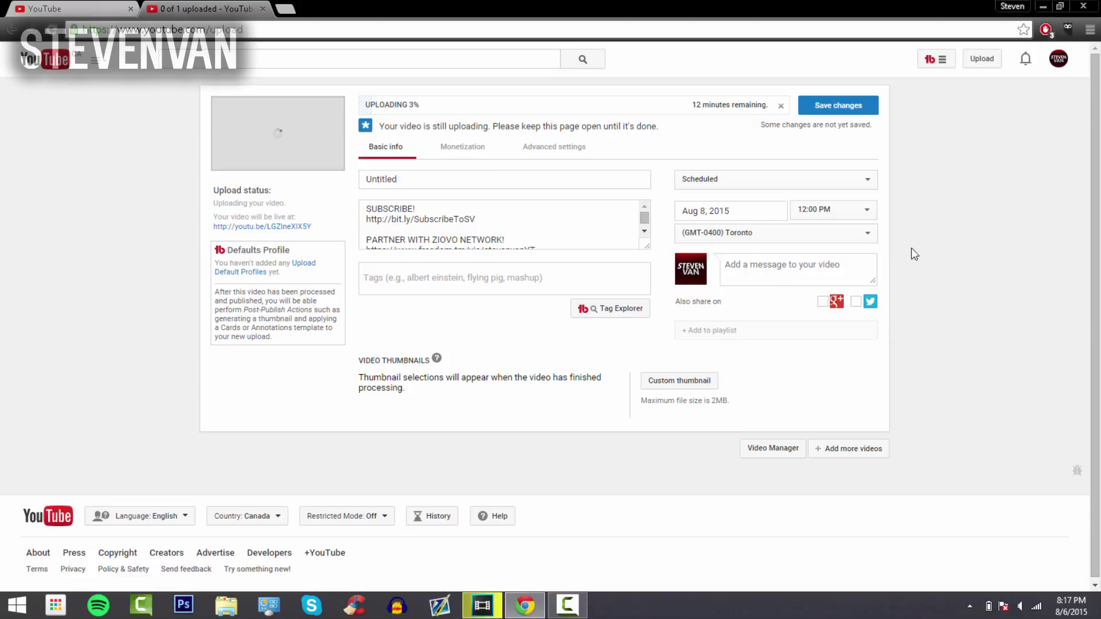
left_click(503, 179)
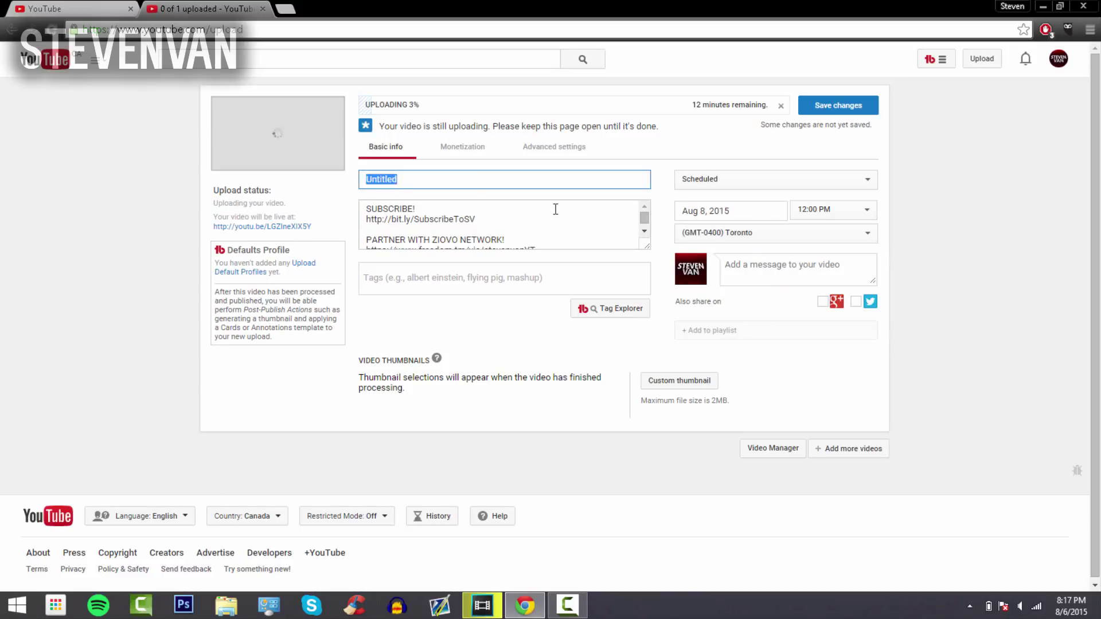
Step: Title the upload 'Shoutout Saturday: Weekly Spotlight + Channel Review' and save changes
type("Shoutout Saturday!")
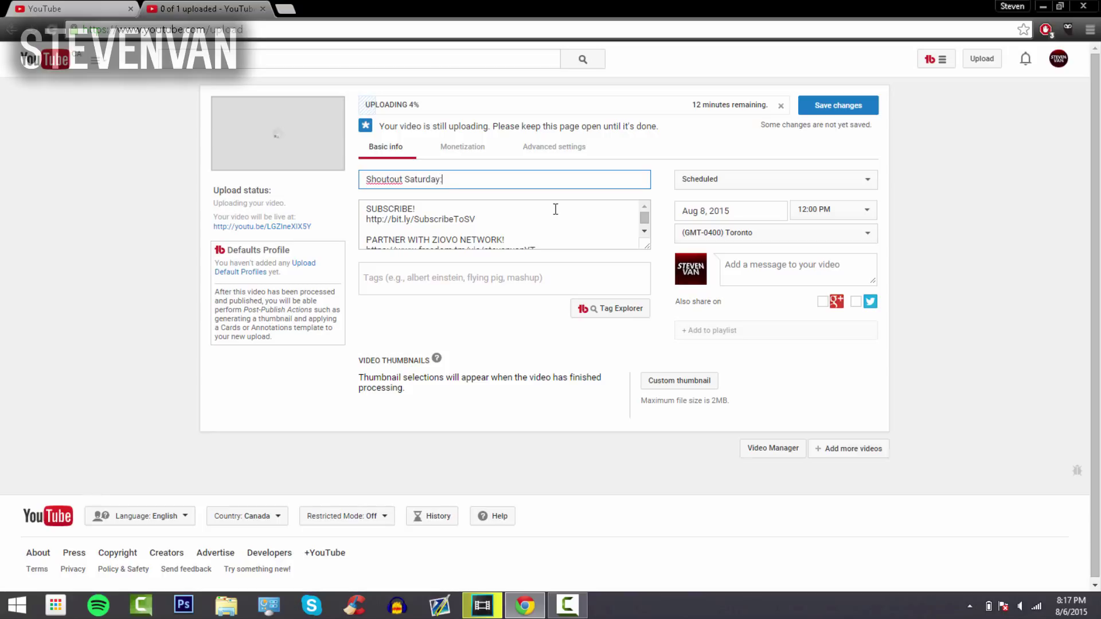
type(": Weekly Spotlight + Channel")
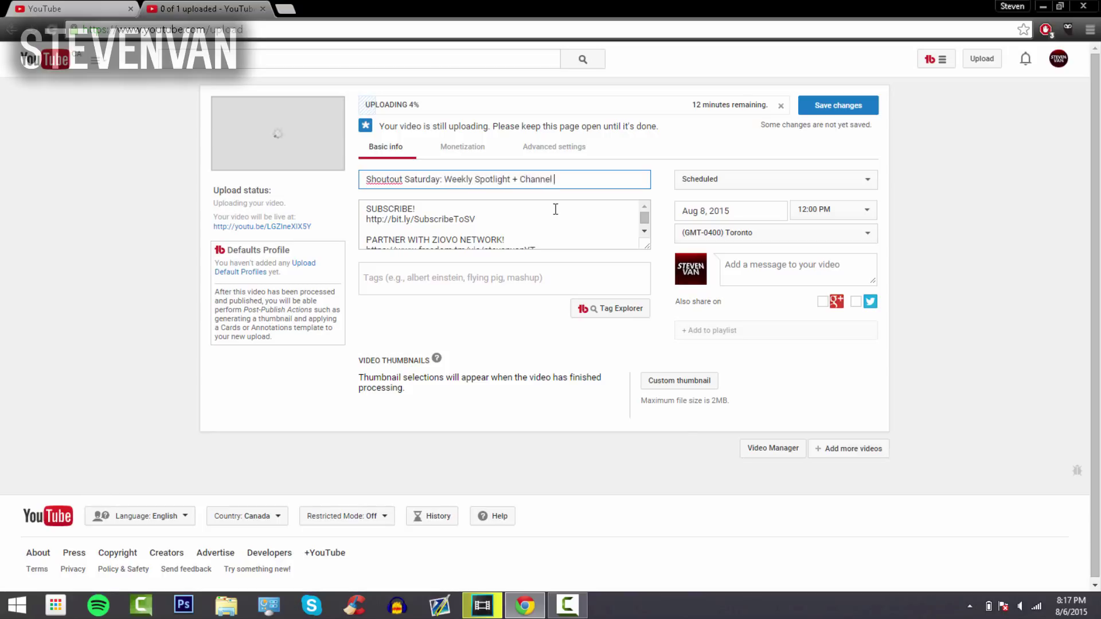
type("r")
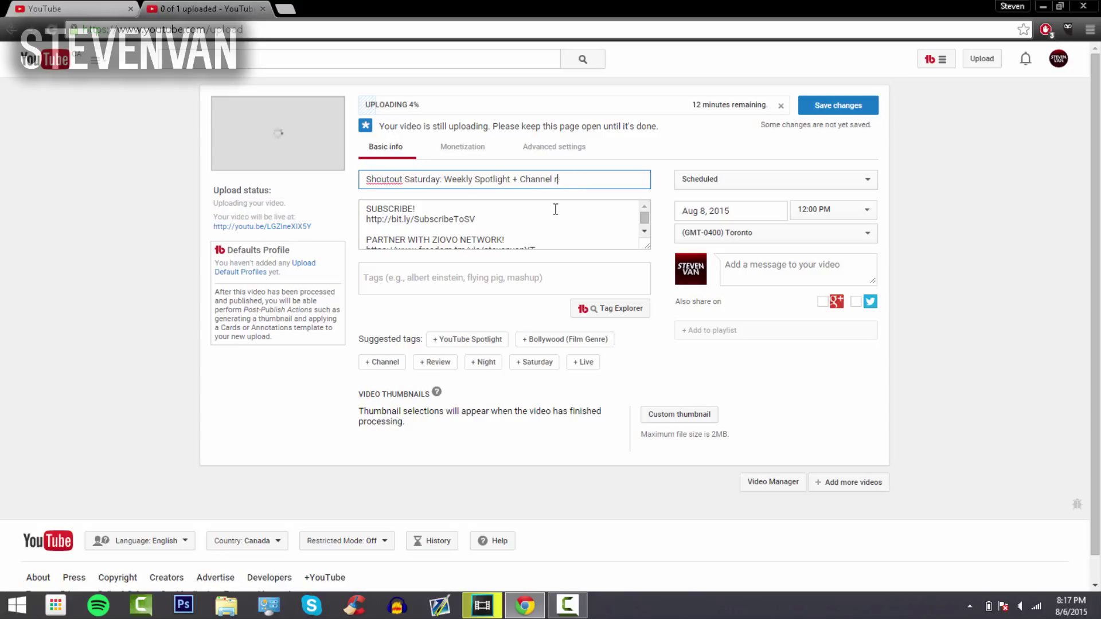
type("eview")
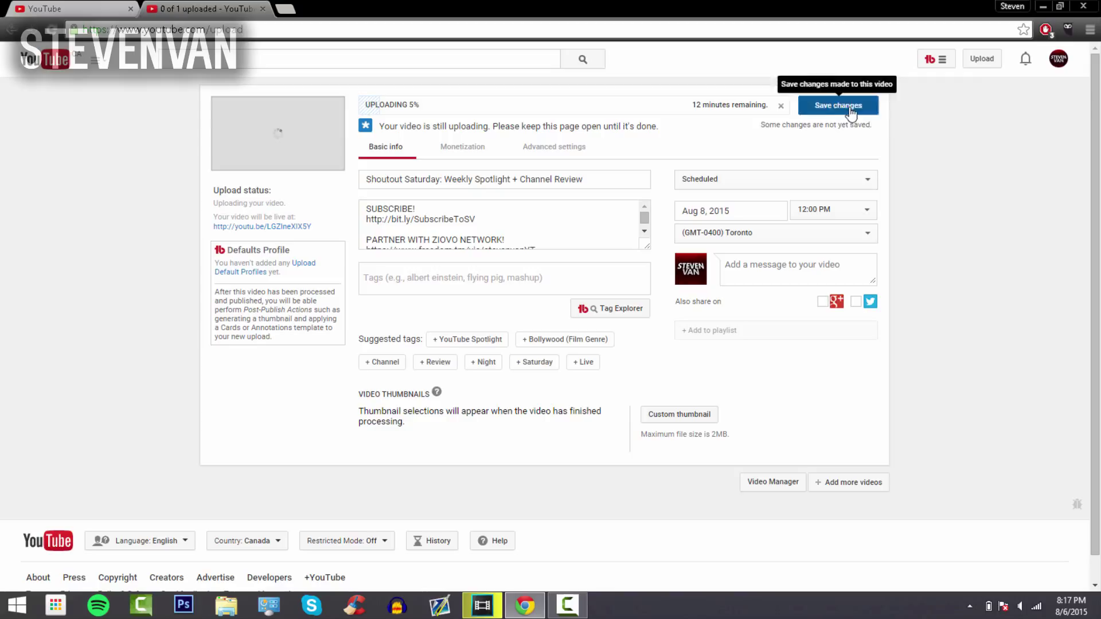
left_click(837, 105)
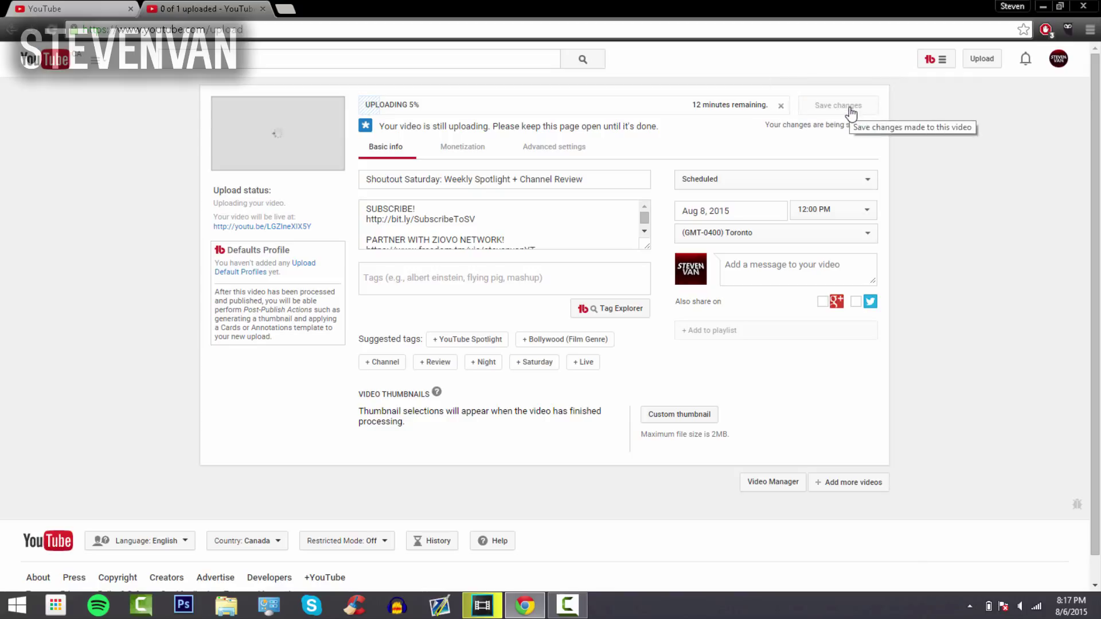